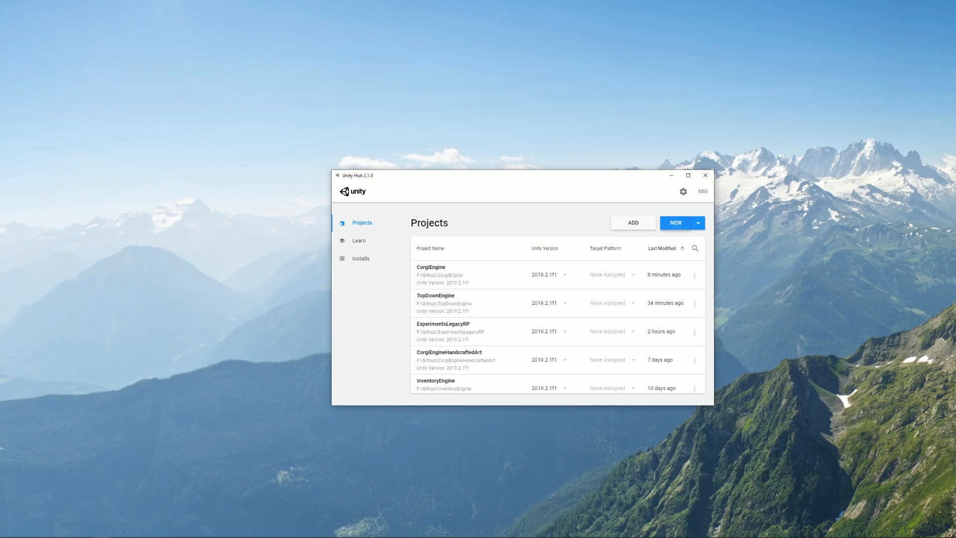
# Step: Create a new 3D Unity project named CorgiTest in the desktop tmp folder
pyautogui.click(674, 223)
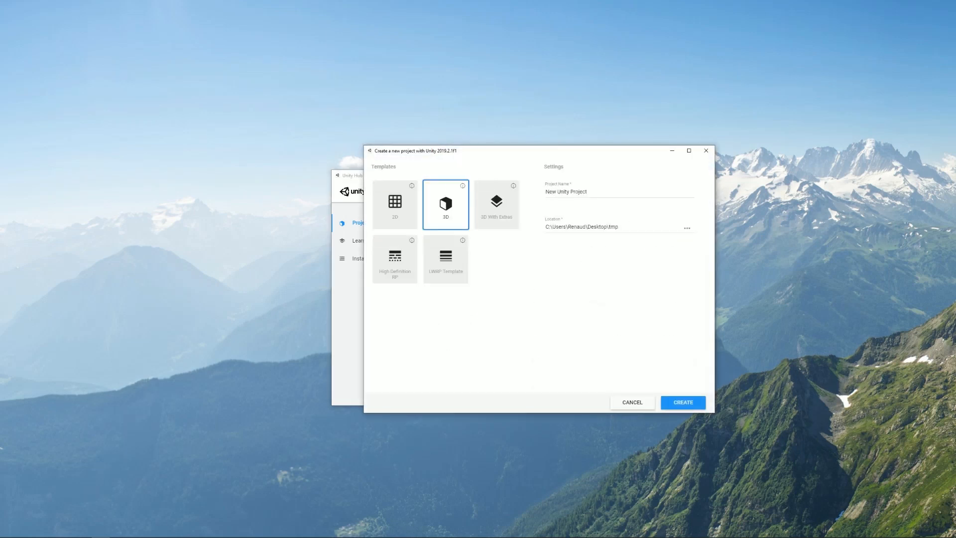
pyautogui.write('Corgi')
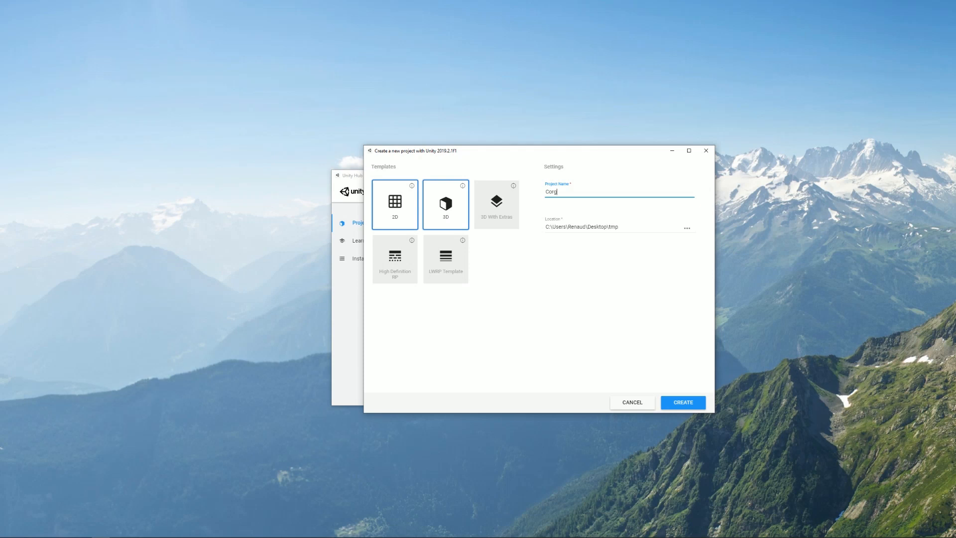
pyautogui.write('Test')
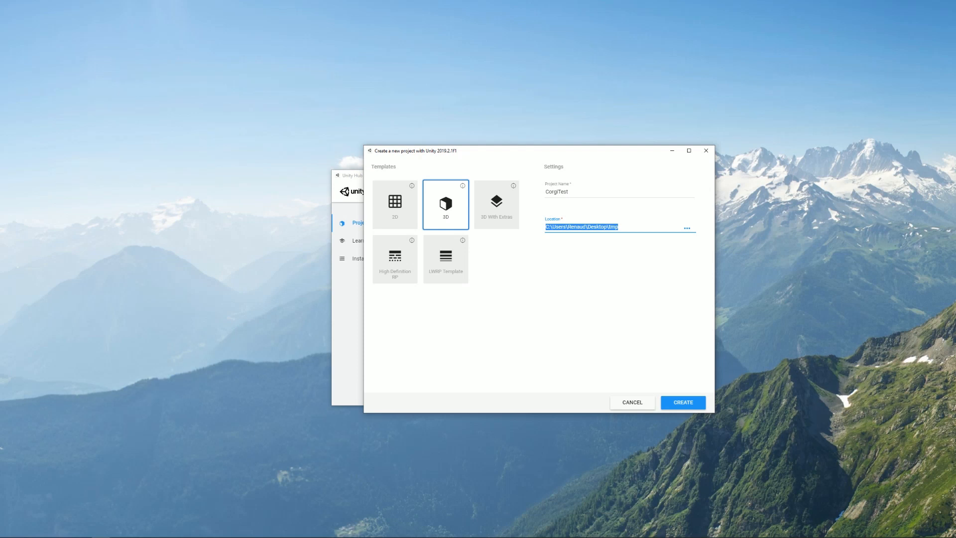
pyautogui.click(394, 258)
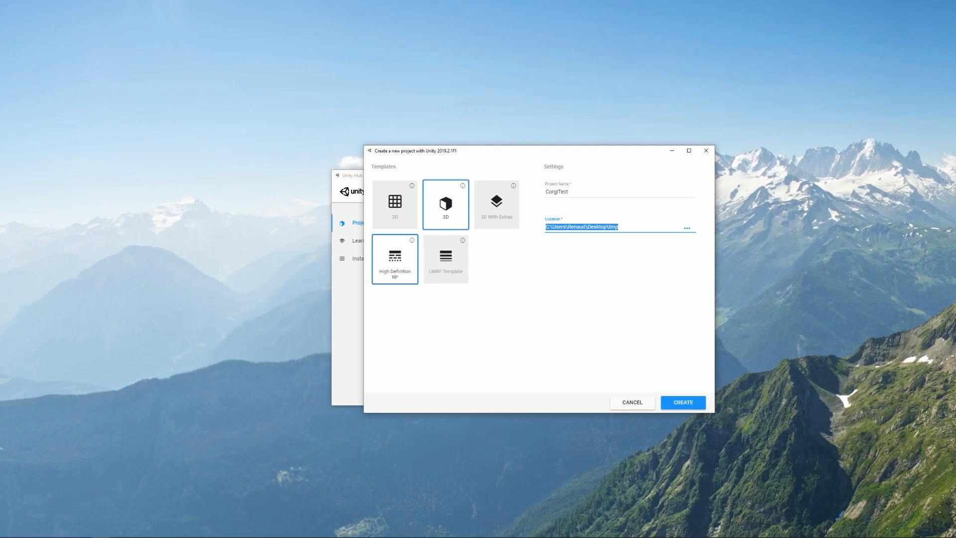
pyautogui.click(445, 204)
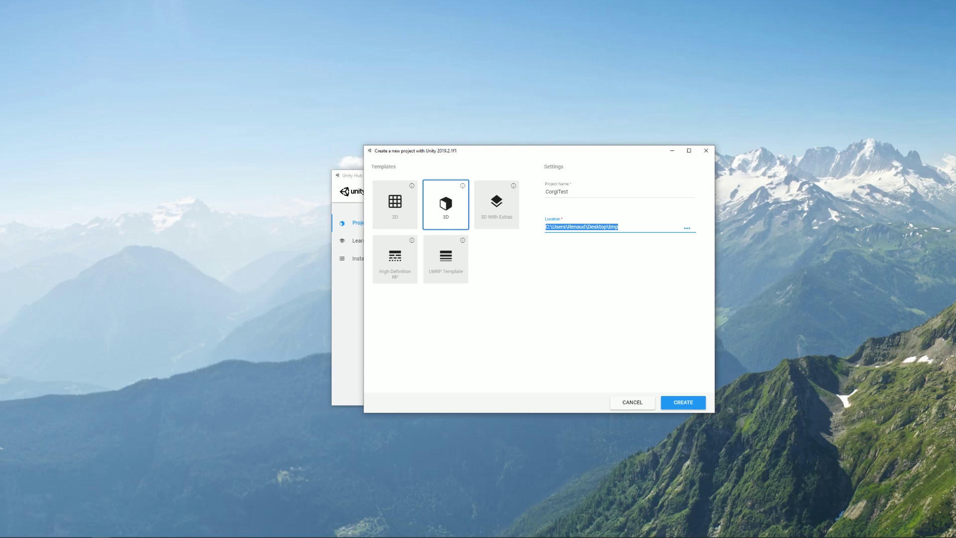
pyautogui.click(618, 191)
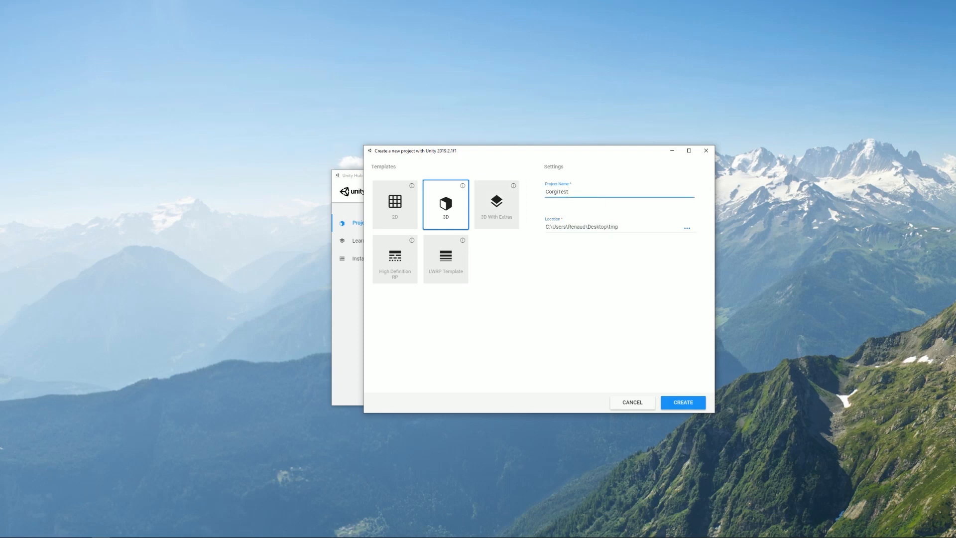
pyautogui.click(682, 402)
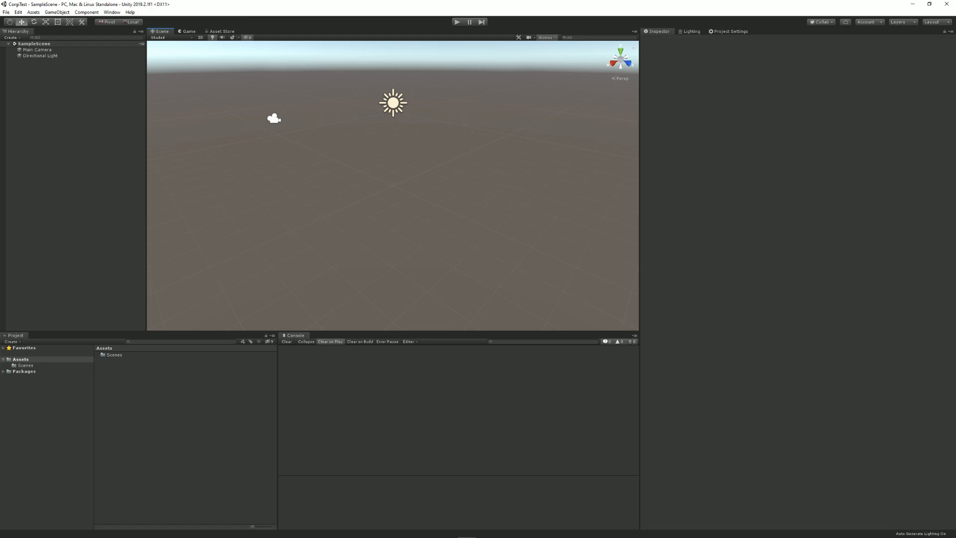
# Step: Download the latest Corgi Engine from the Asset Store and import all its files
pyautogui.click(221, 31)
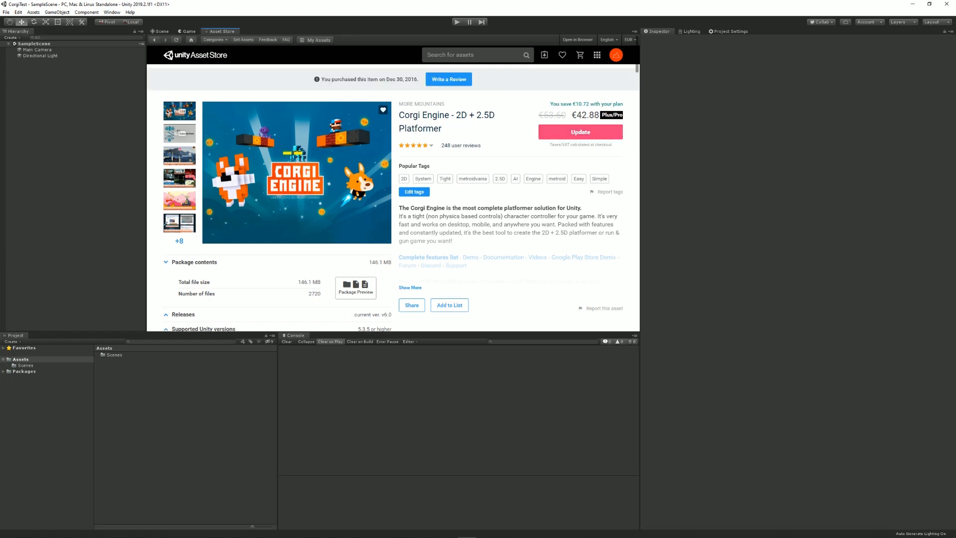
pyautogui.click(579, 131)
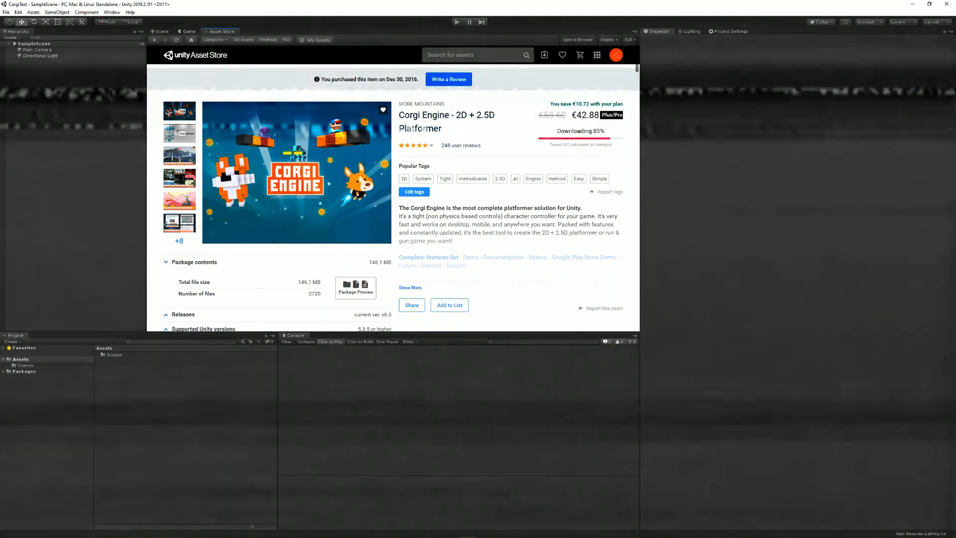
pyautogui.click(578, 131)
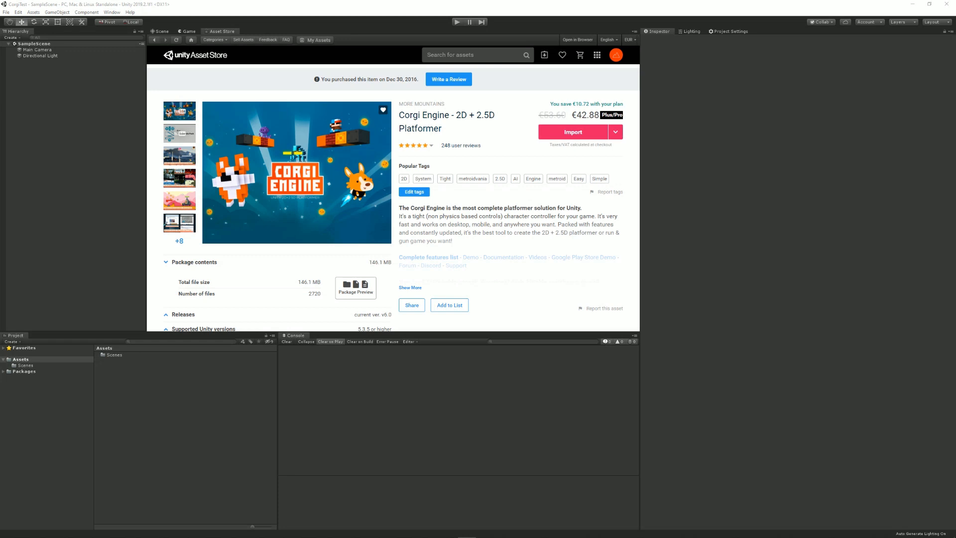
pyautogui.click(572, 131)
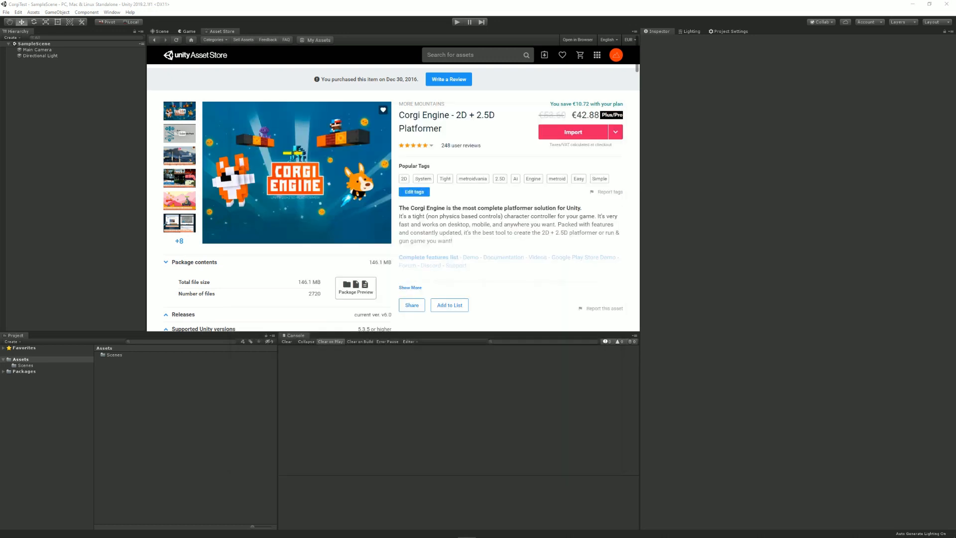
pyautogui.click(572, 131)
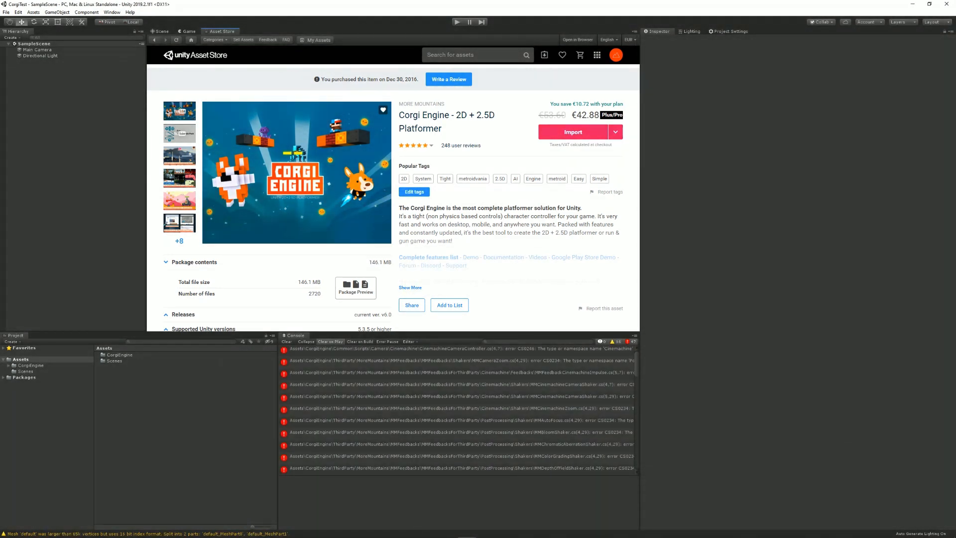
pyautogui.scroll(-3)
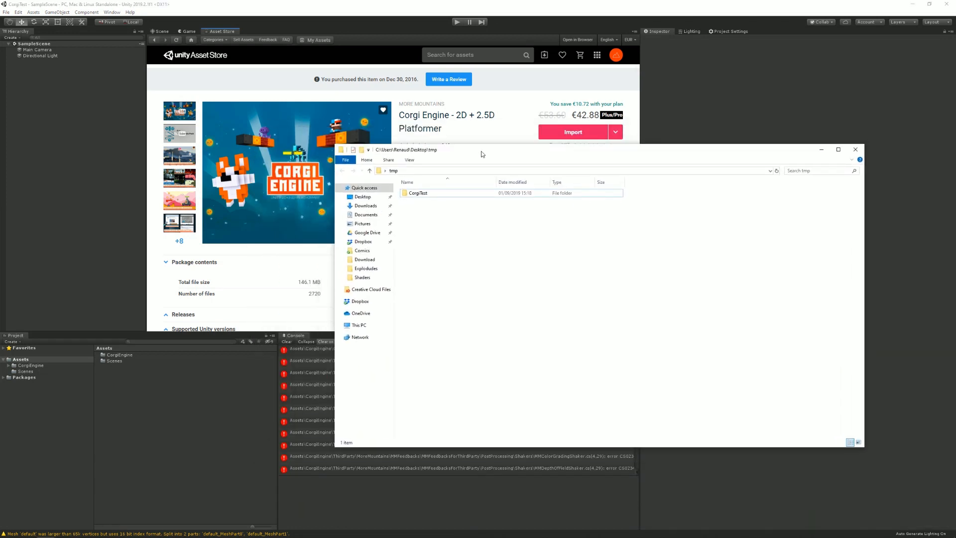
# Step: Copy manifest.json from CorgiTest/Assets/CorgiEngine
pyautogui.doubleClick(418, 192)
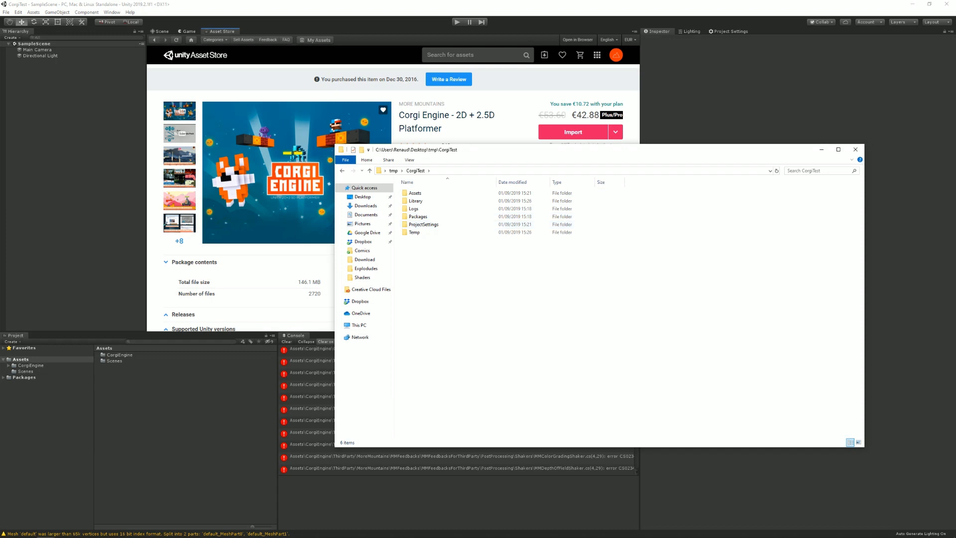
pyautogui.doubleClick(416, 193)
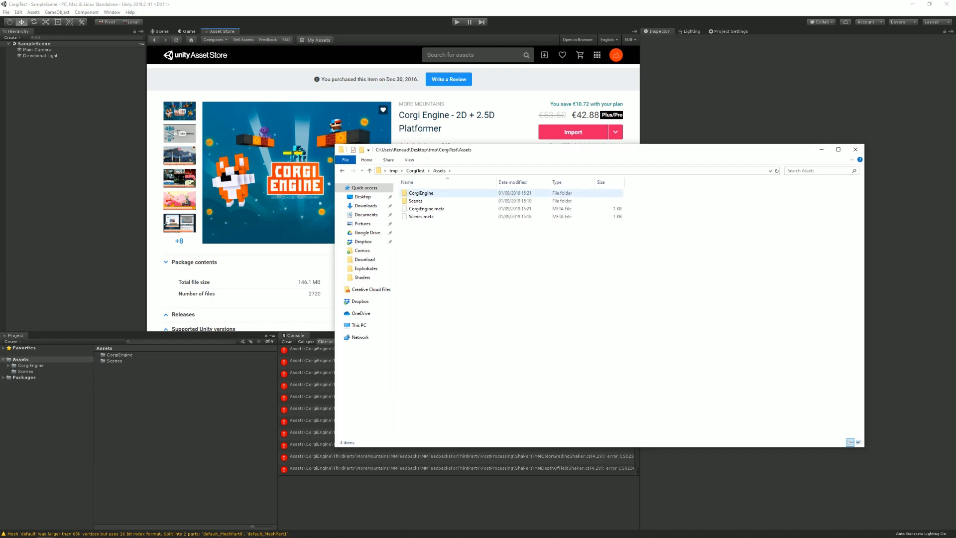
pyautogui.doubleClick(420, 193)
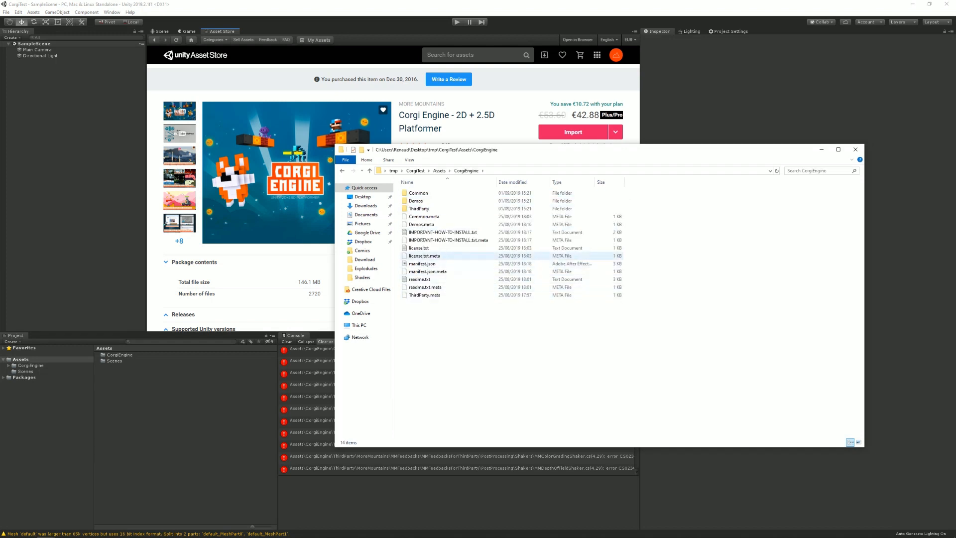
pyautogui.click(422, 263)
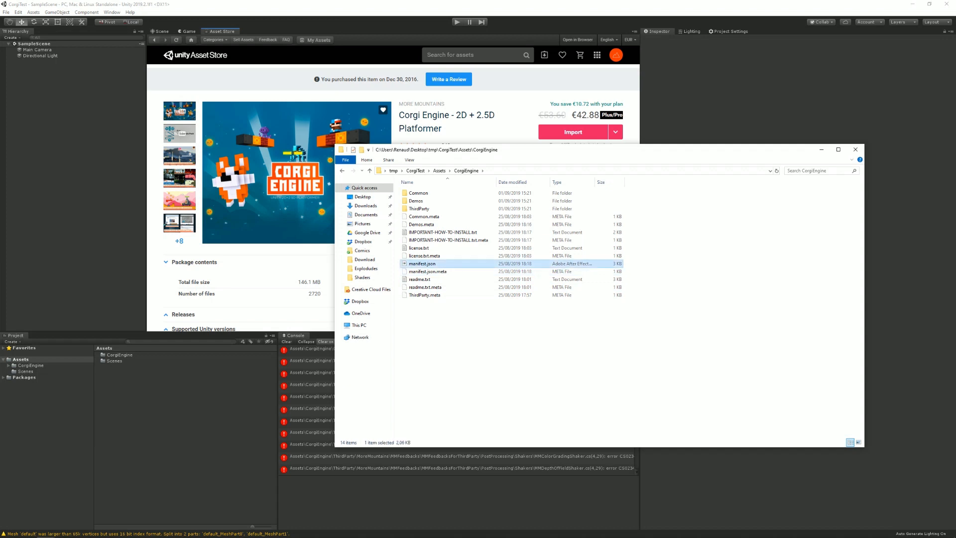
pyautogui.rightClick(422, 263)
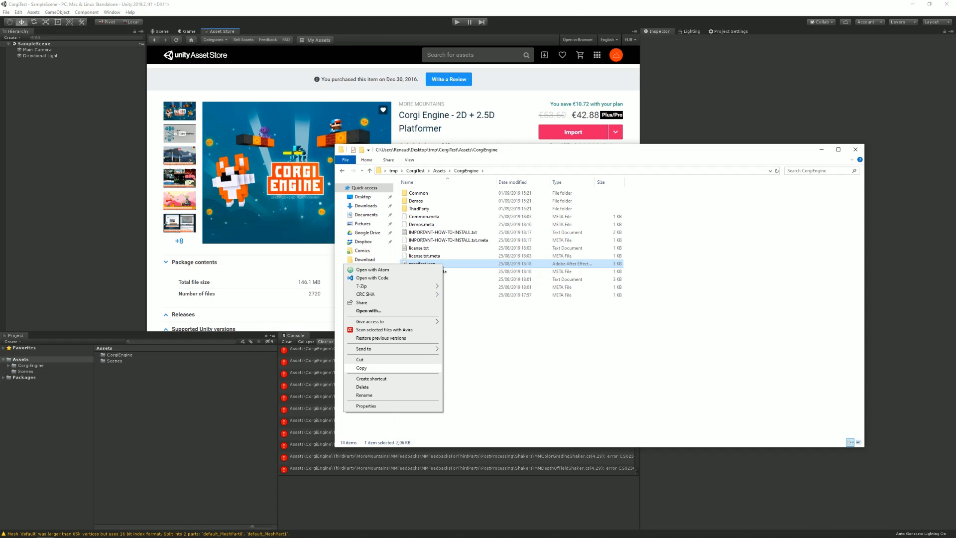
pyautogui.click(413, 171)
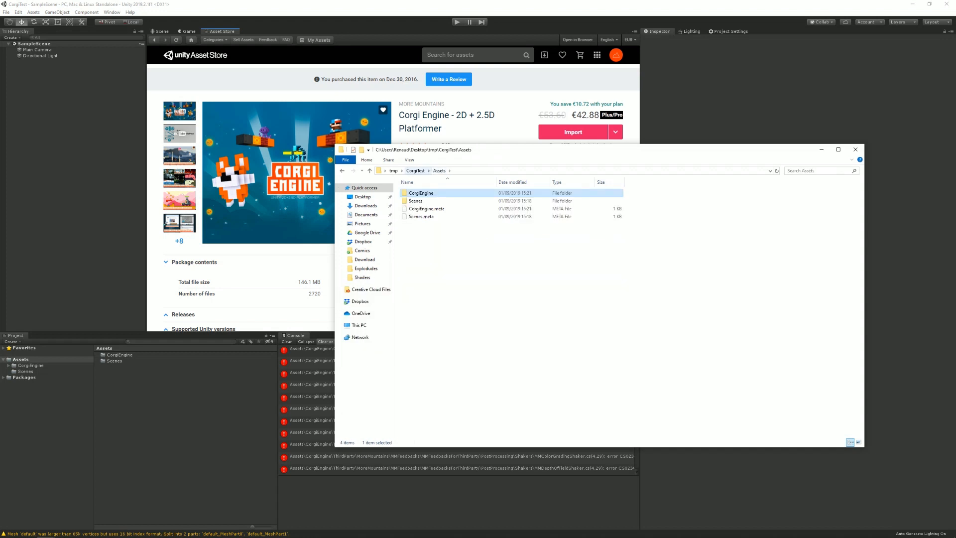
# Step: Paste the manifest into CorgiTest/Packages, replacing the existing manifest.json
pyautogui.click(415, 171)
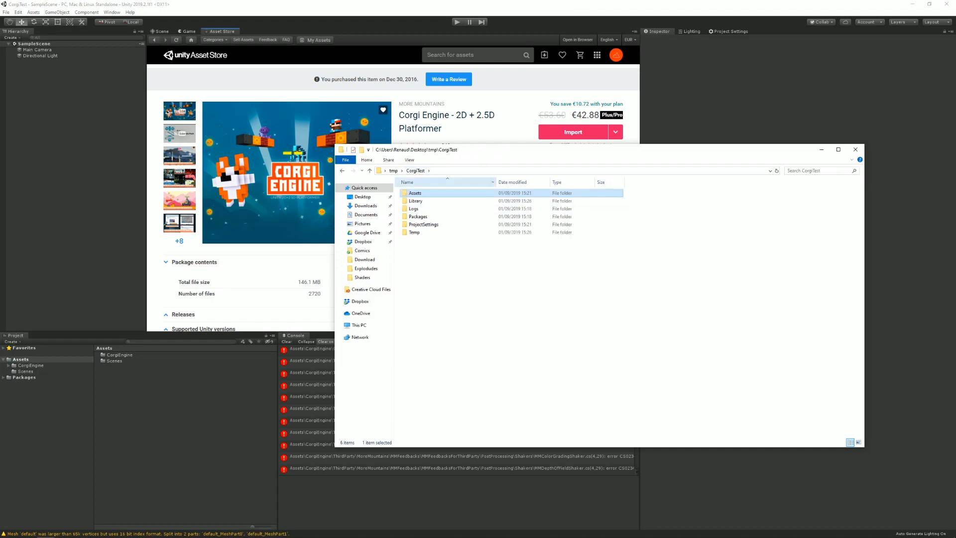
pyautogui.click(423, 224)
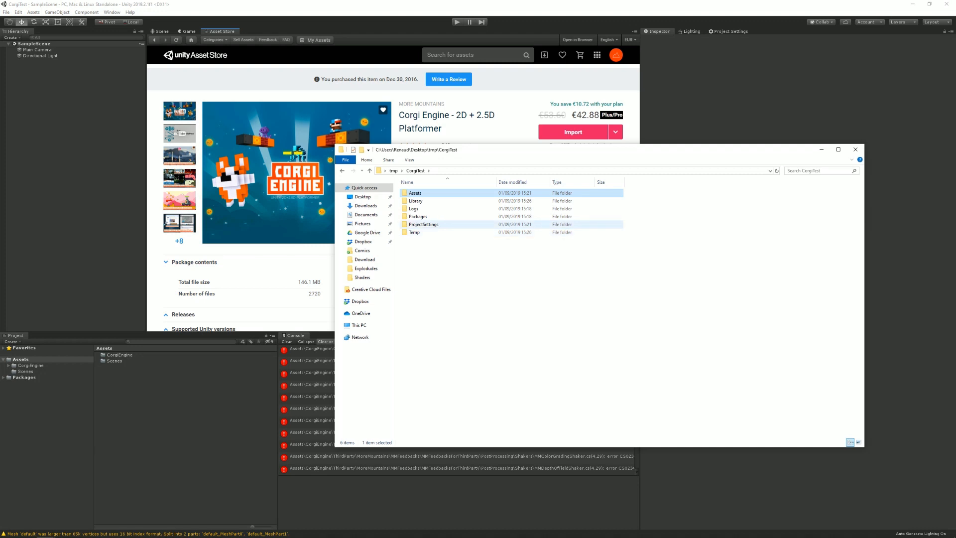
pyautogui.doubleClick(417, 215)
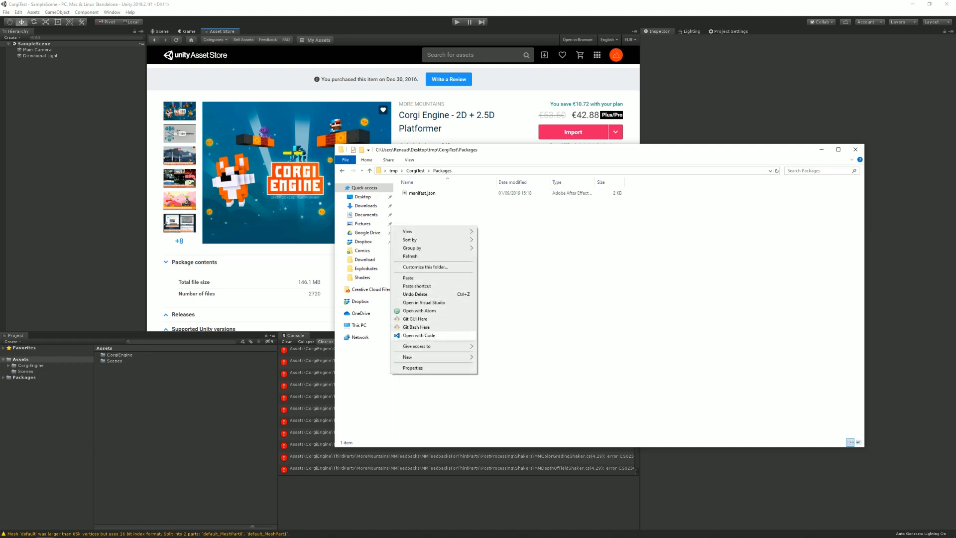
pyautogui.click(407, 278)
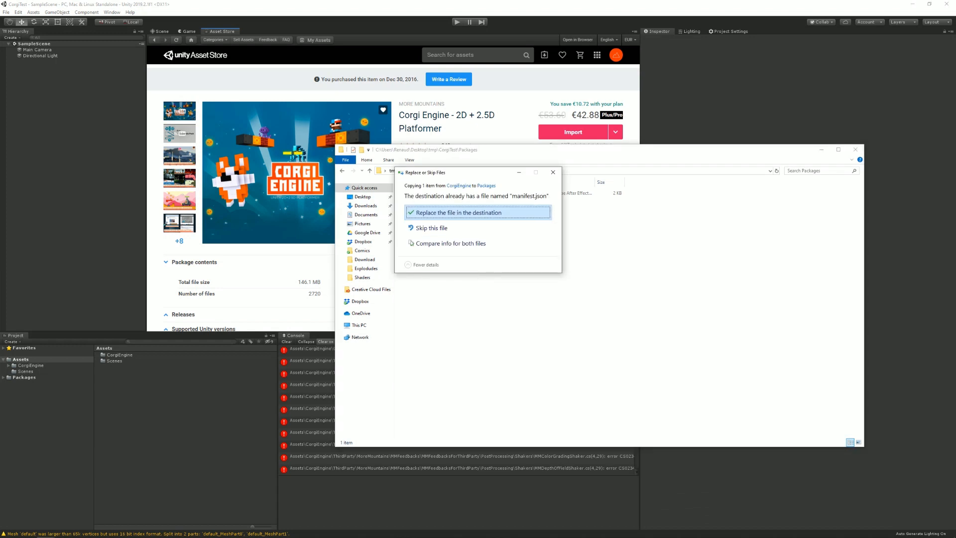
pyautogui.click(478, 212)
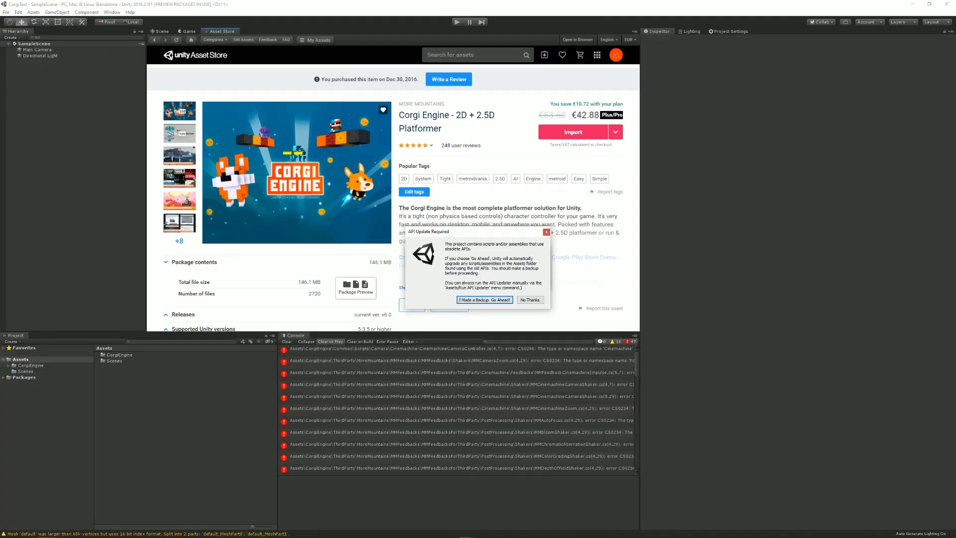
# Step: Accept 'I Made a Backup. Go Ahead!' to update obsolete scripts, then show the Scene view
pyautogui.click(484, 299)
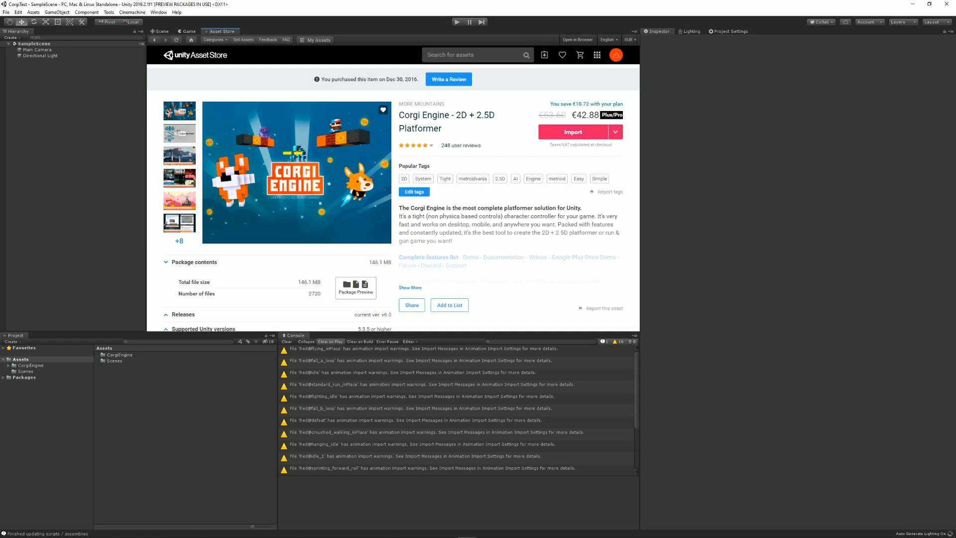
pyautogui.click(160, 31)
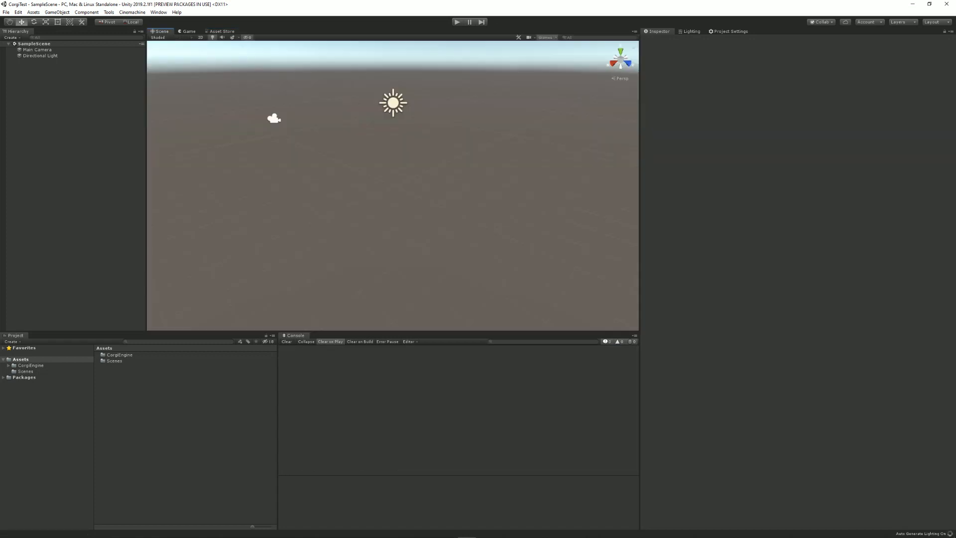
# Step: Open the RetroForest scene from CorgiEngine/Demos/Retro and play it, stopping and restarting once
pyautogui.click(30, 364)
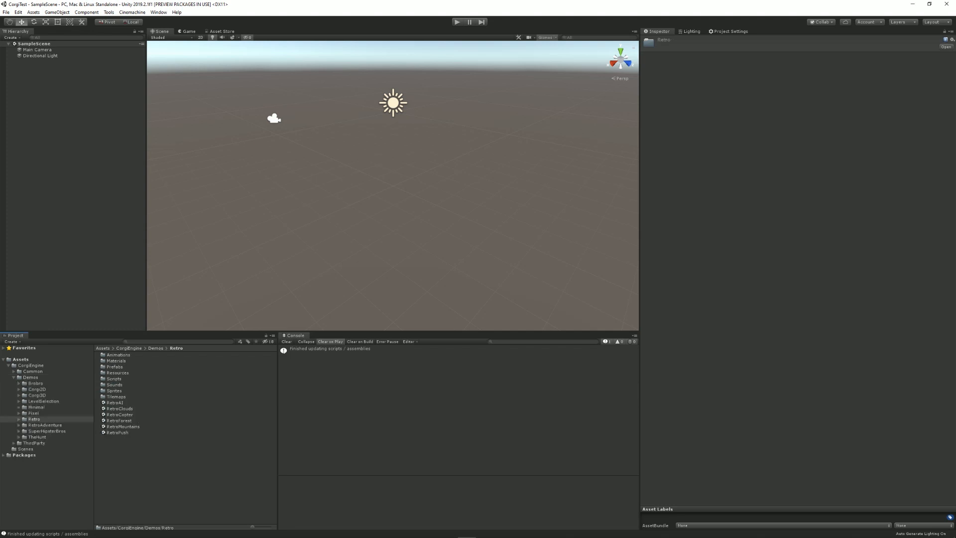
pyautogui.doubleClick(119, 420)
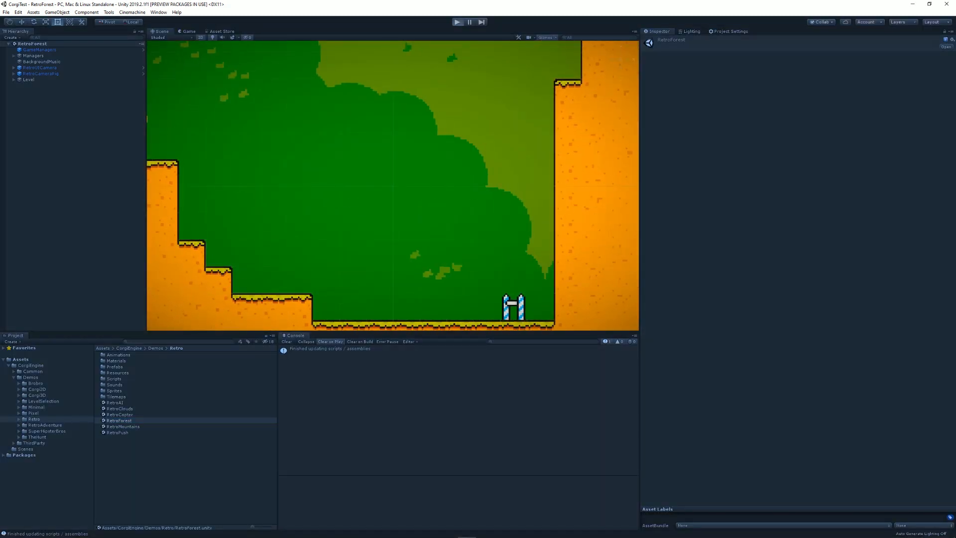
pyautogui.click(456, 21)
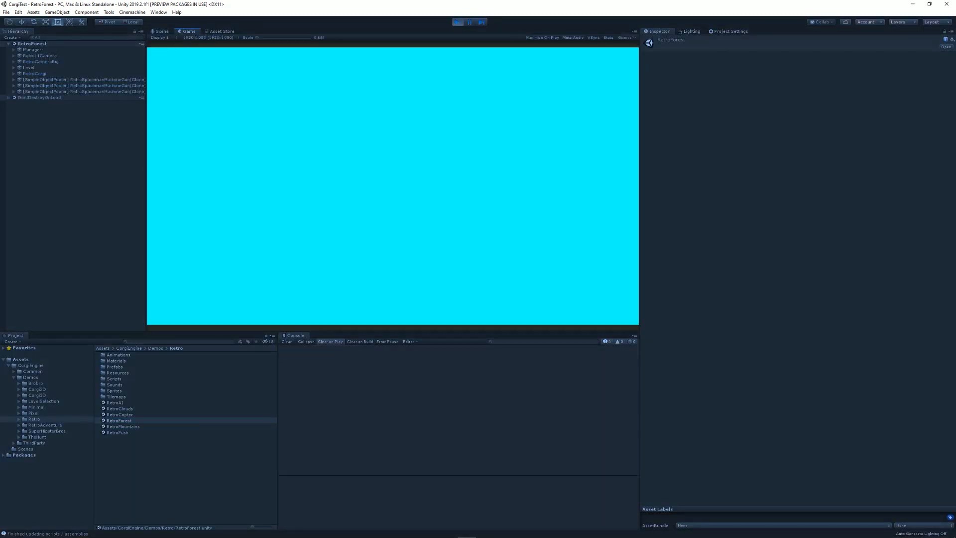
pyautogui.click(458, 22)
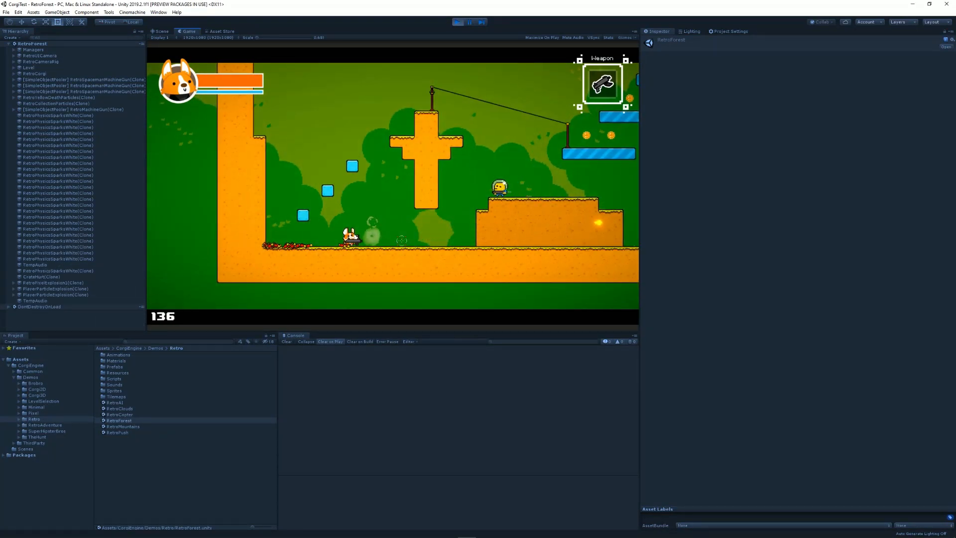
pyautogui.click(470, 22)
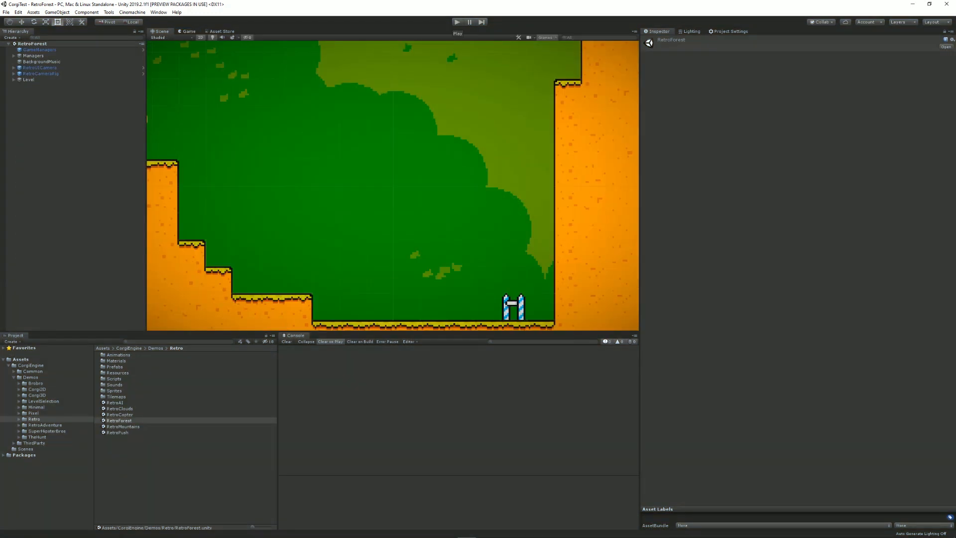
pyautogui.click(456, 22)
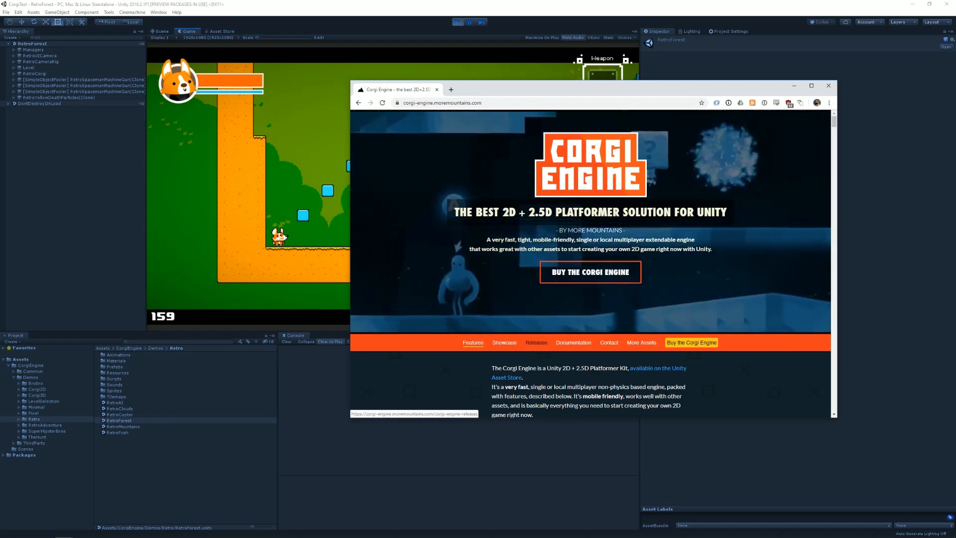
# Step: Scroll through the Corgi Engine Releases page in Chrome
pyautogui.click(535, 342)
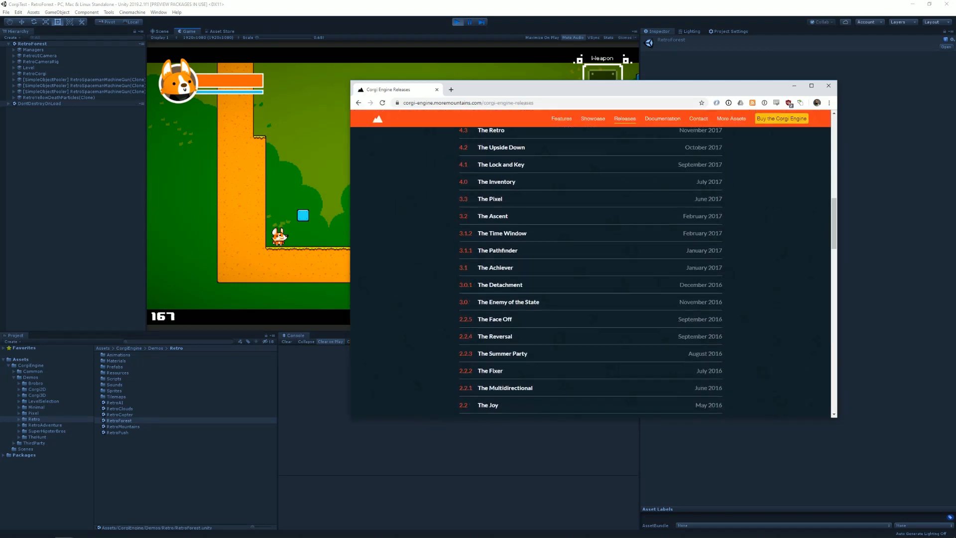
pyautogui.scroll(-3)
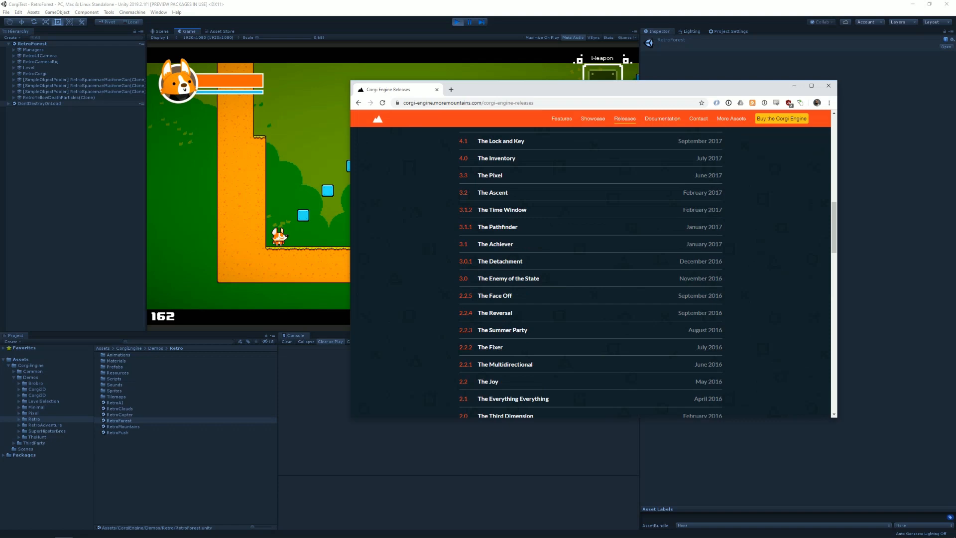
pyautogui.scroll(3)
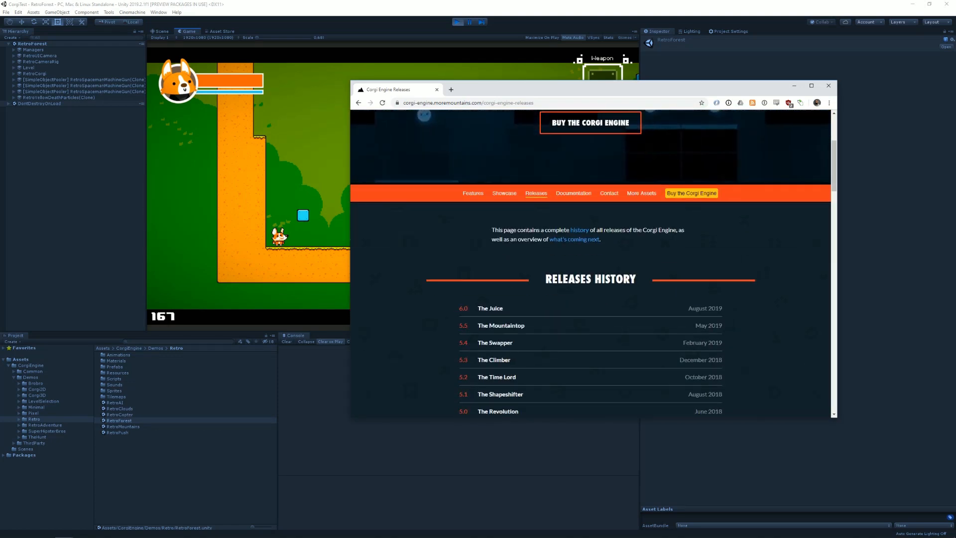
pyautogui.scroll(-3)
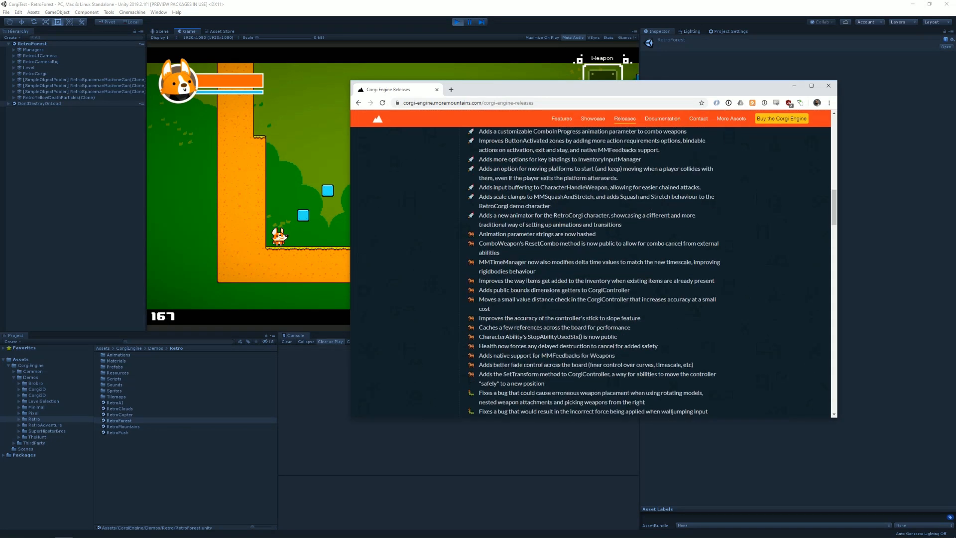
pyautogui.scroll(-3)
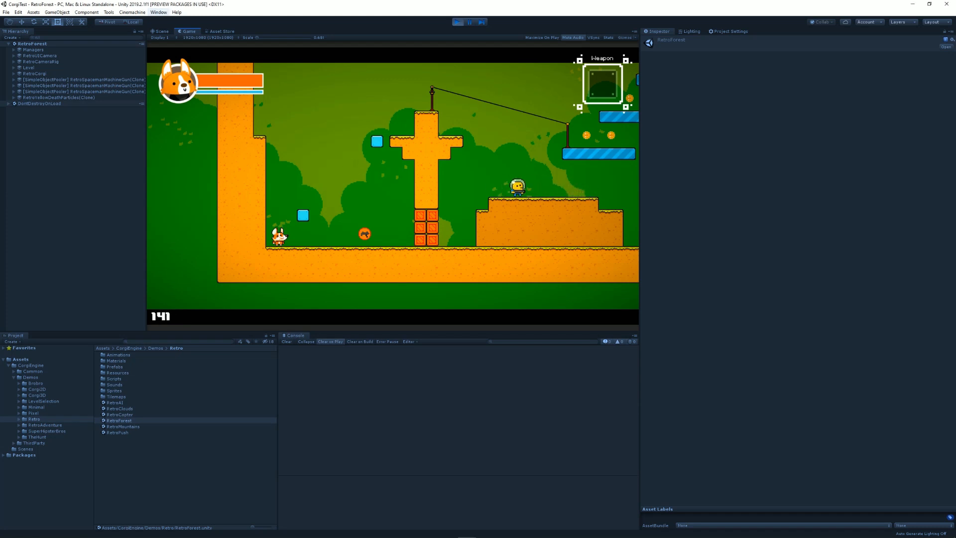
# Step: In Package Manager, list All packages, inspect Cinemachine and Post Processing, then close it
pyautogui.click(157, 12)
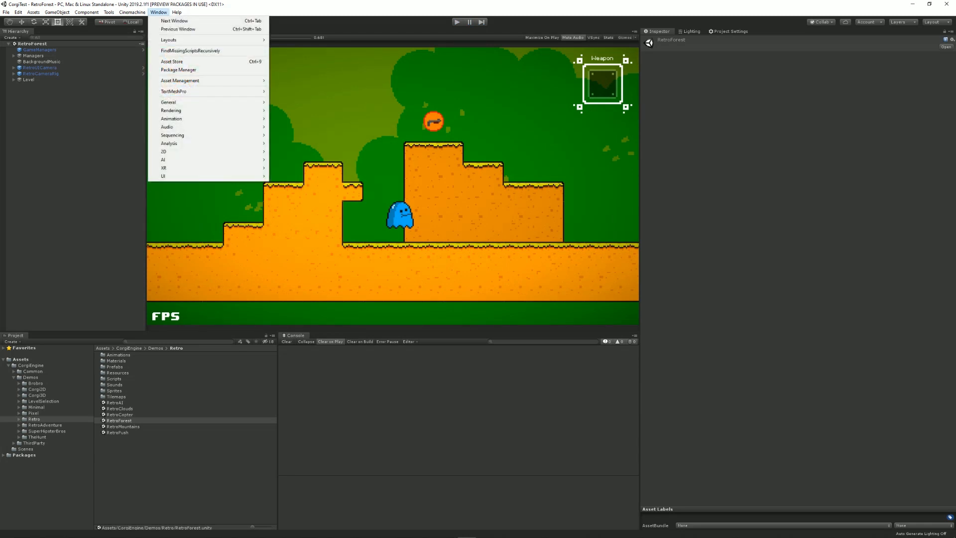
pyautogui.click(179, 69)
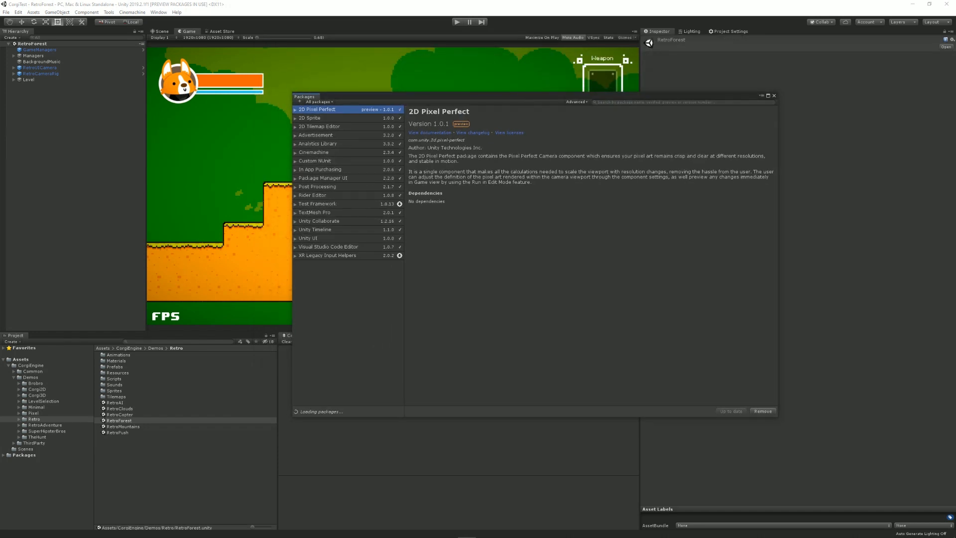
pyautogui.click(313, 101)
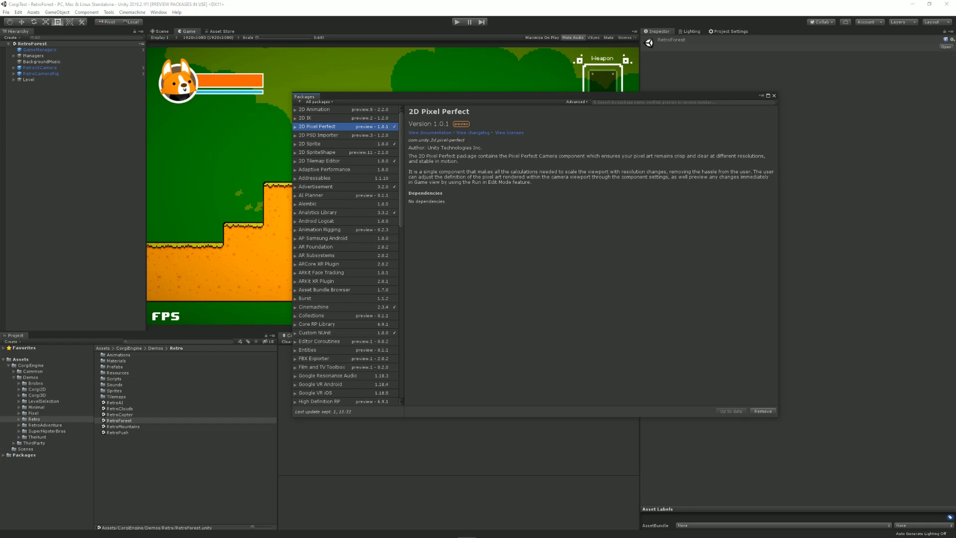
pyautogui.scroll(-3)
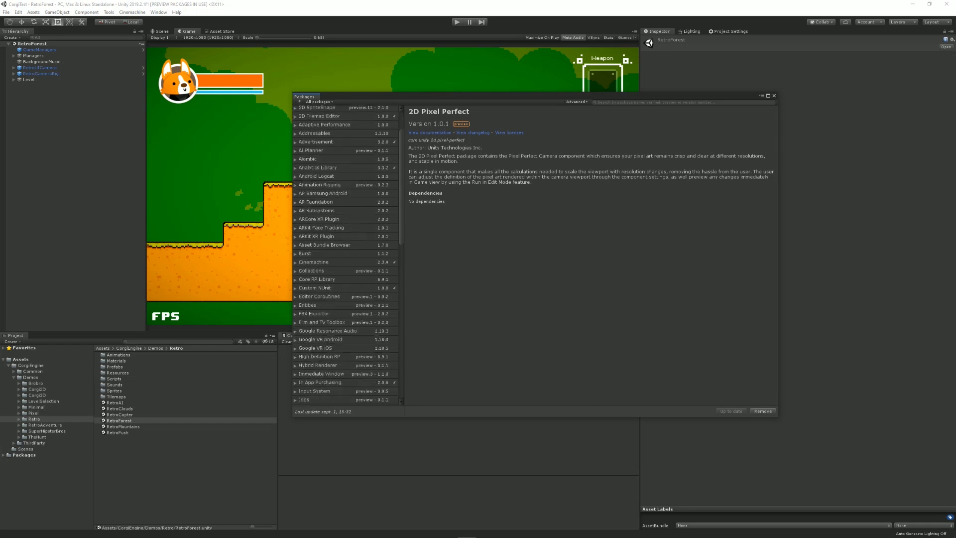
pyautogui.click(313, 228)
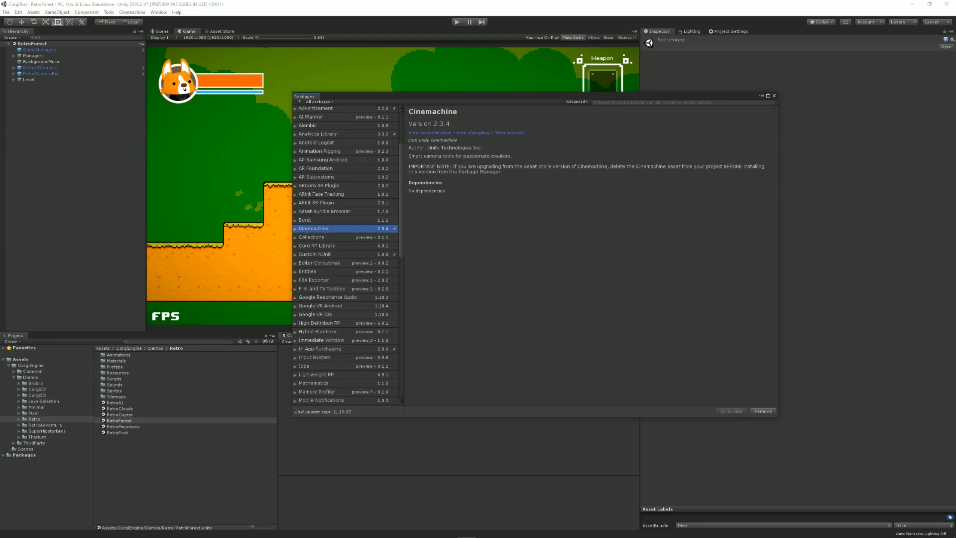
pyautogui.scroll(-3)
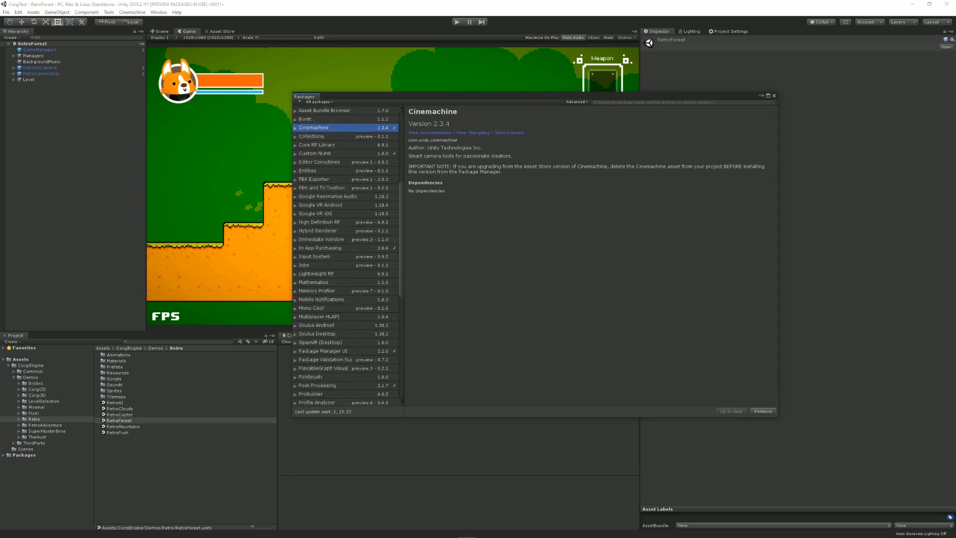
pyautogui.click(316, 329)
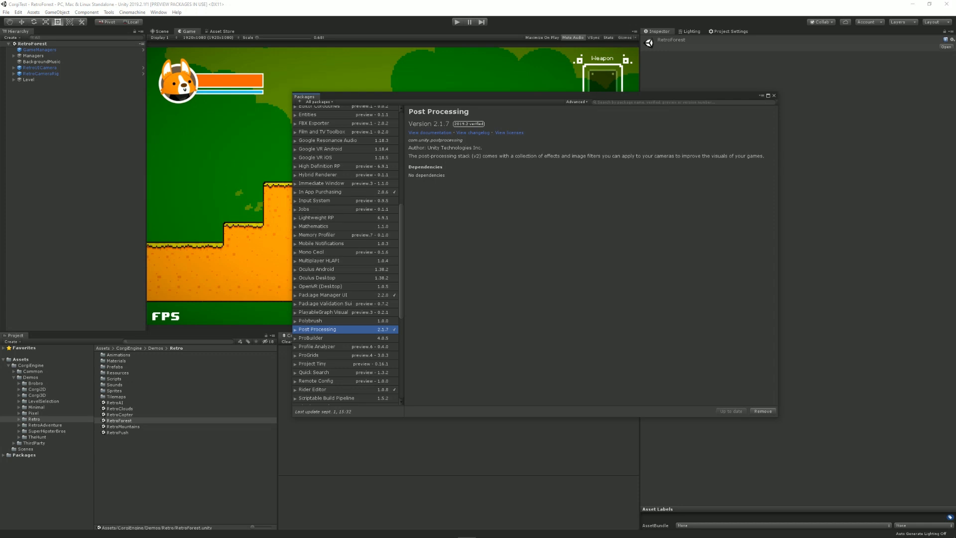
pyautogui.click(773, 95)
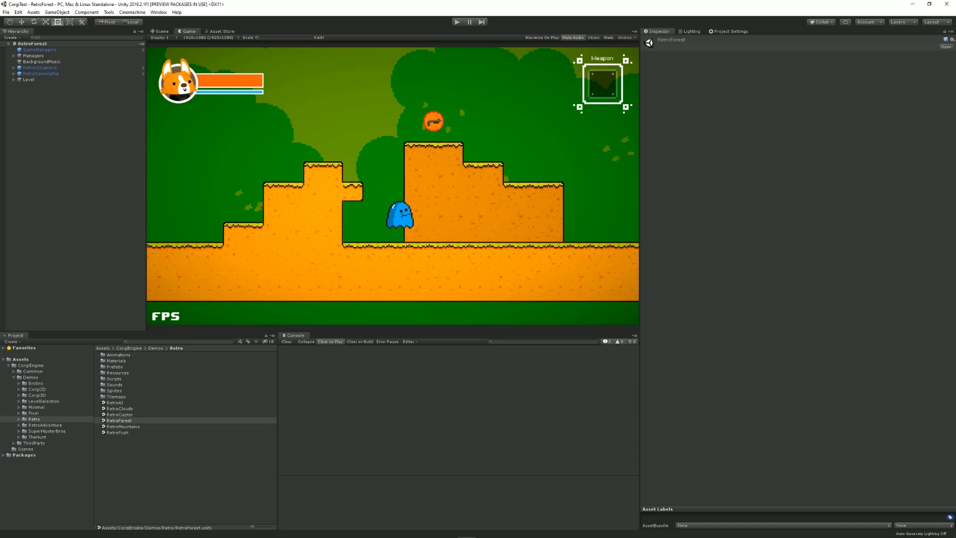
# Step: Select the CorgiEngine folder in the Project window and collapse its folder tree
pyautogui.click(31, 365)
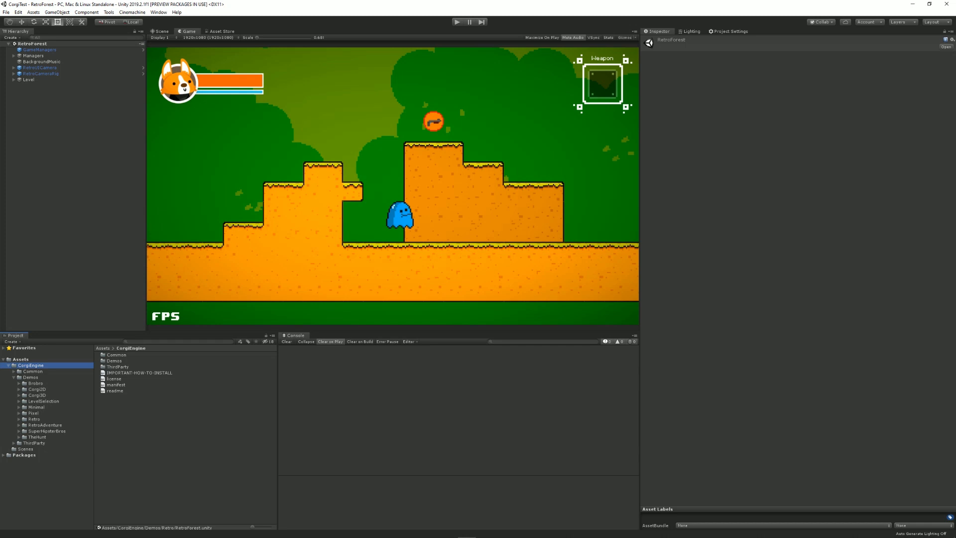
pyautogui.click(4, 365)
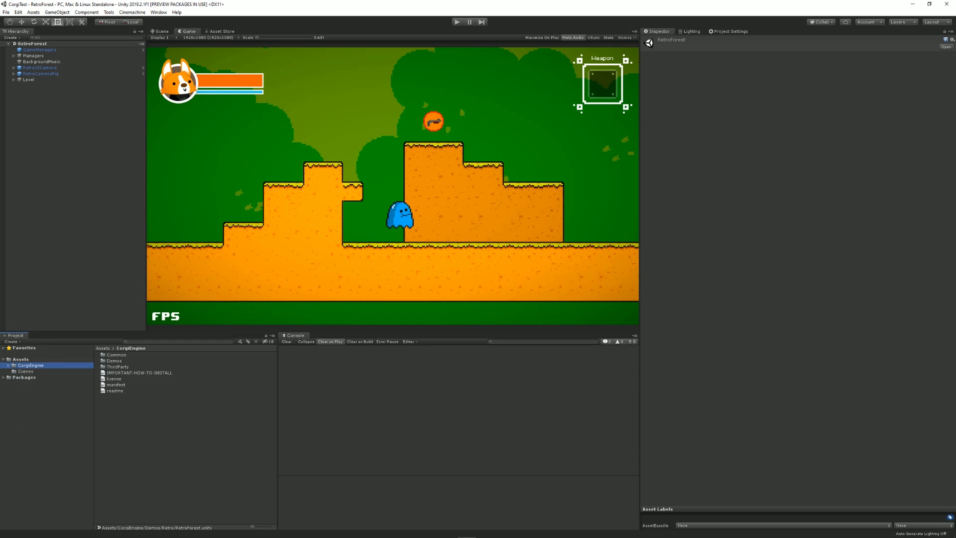